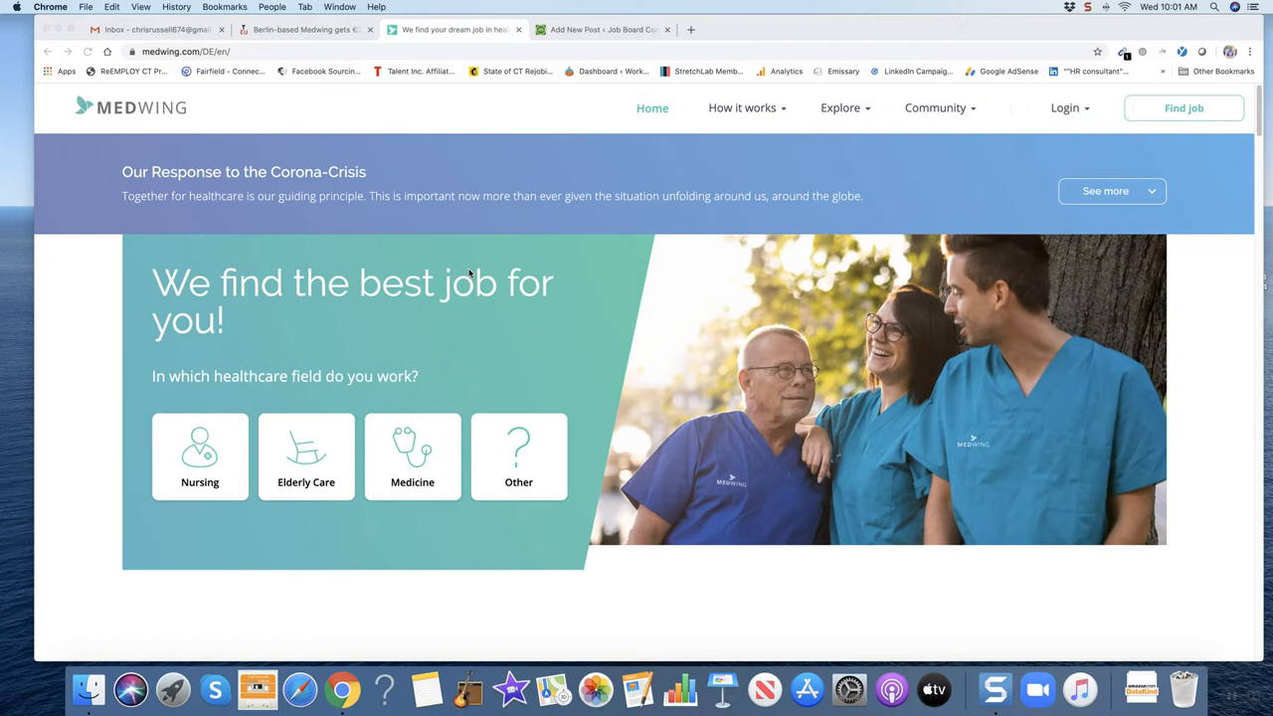
mouse_move(557, 292)
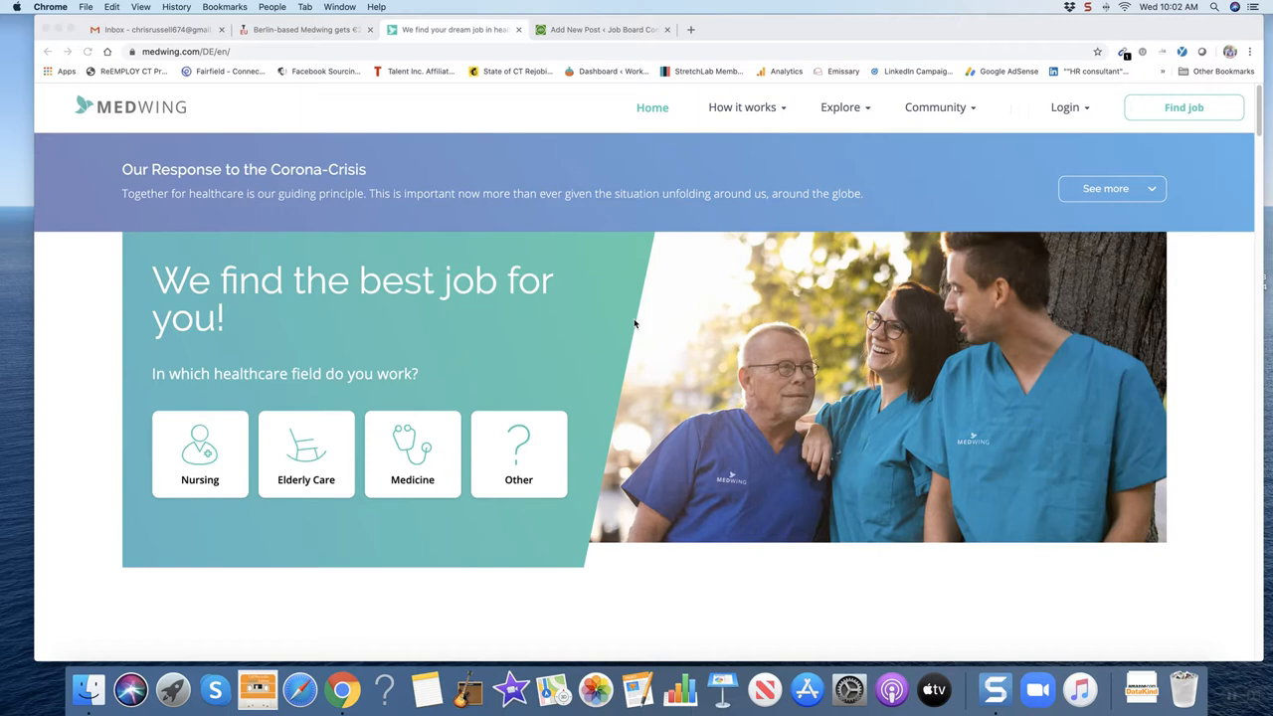
Scroll past the work-style options to the first 'How it works' step
scroll(down, 3)
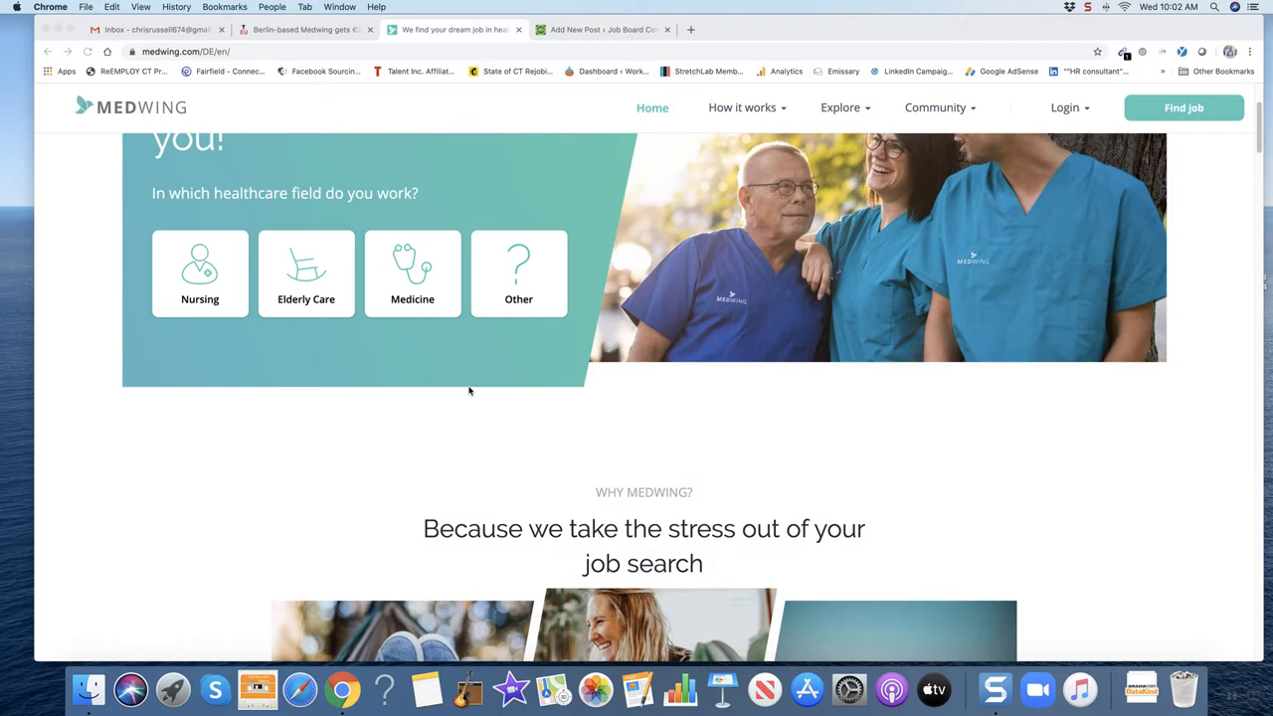
scroll(down, 3)
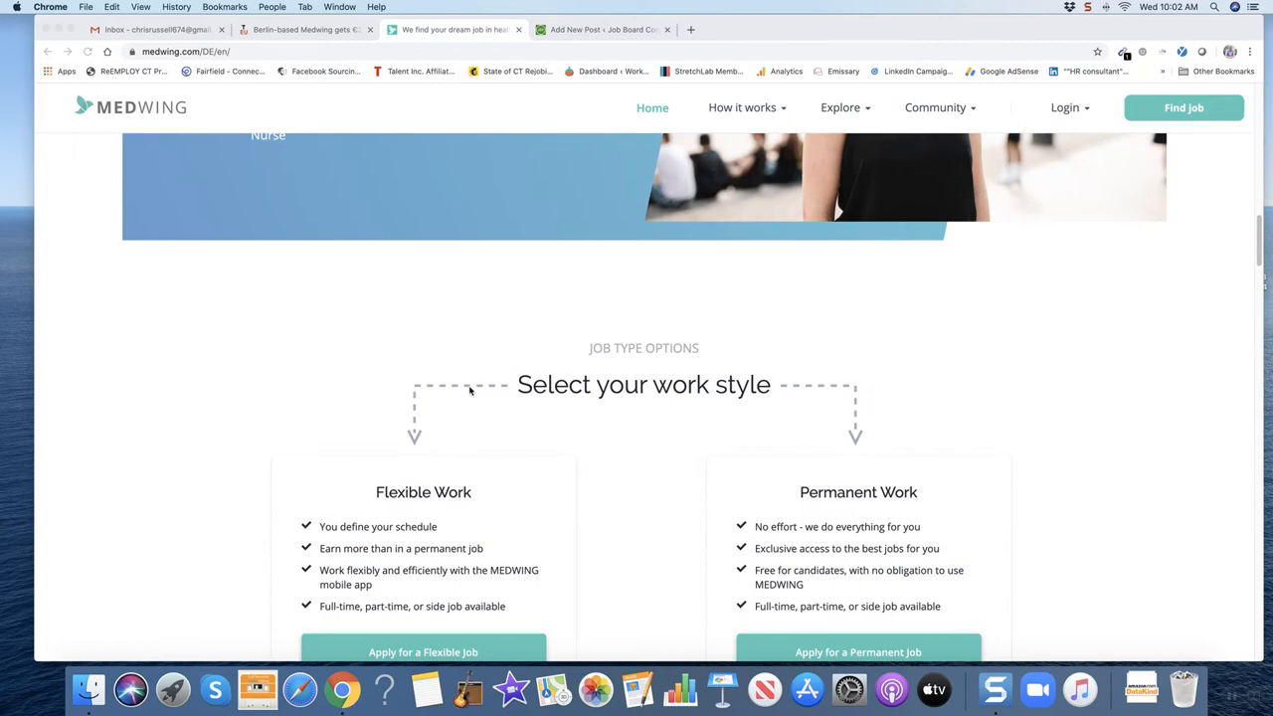
scroll(down, 3)
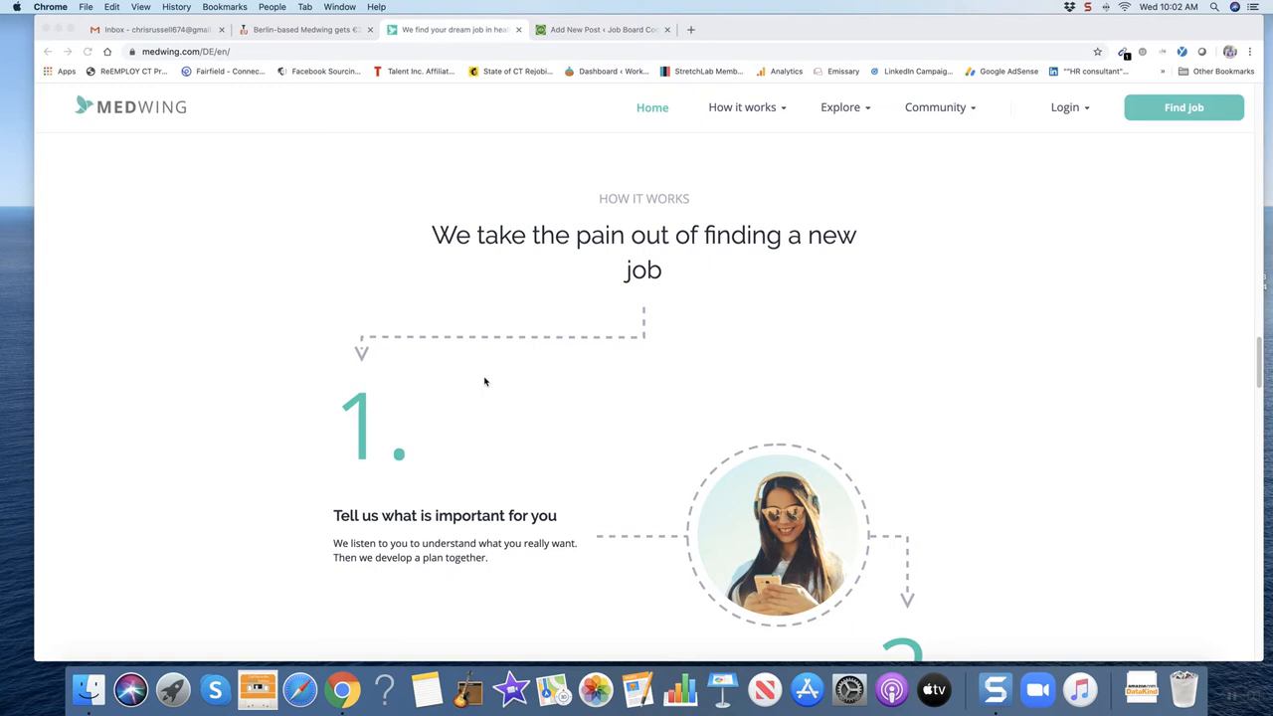
Scroll through 'How it works' steps 1–4 down to the 'Still have questions' FAQ section
scroll(down, 3)
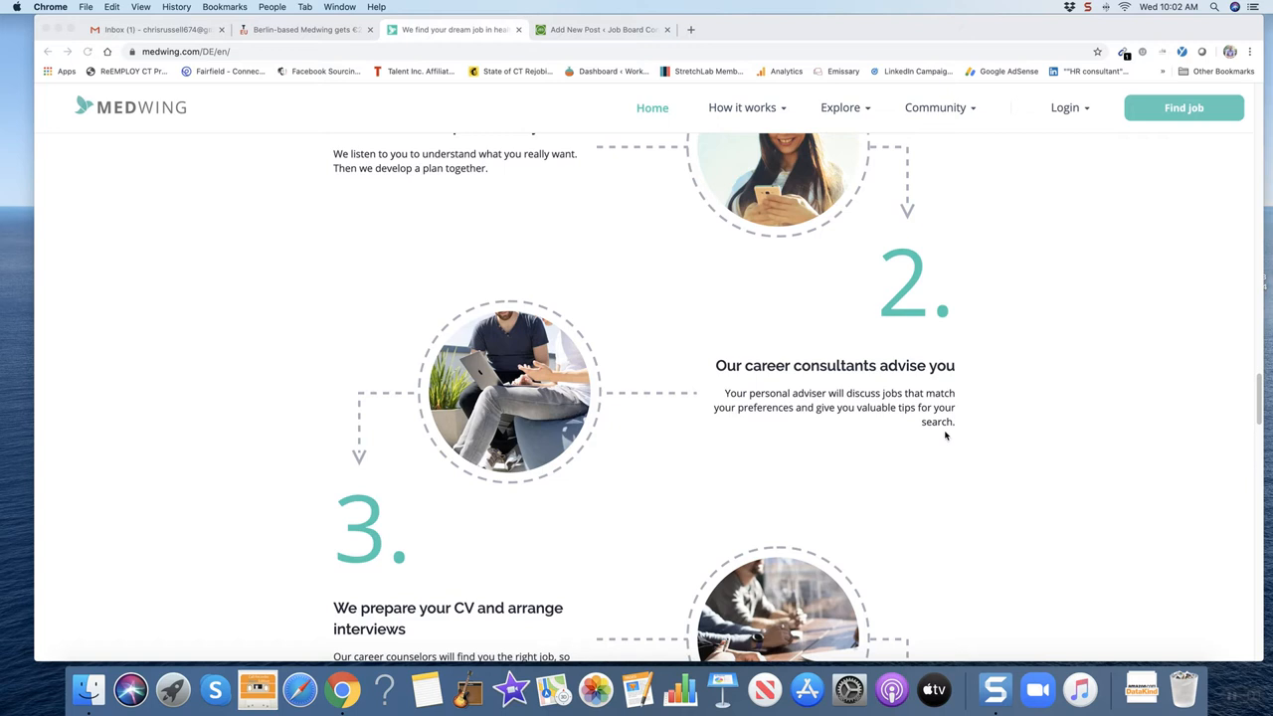
scroll(down, 3)
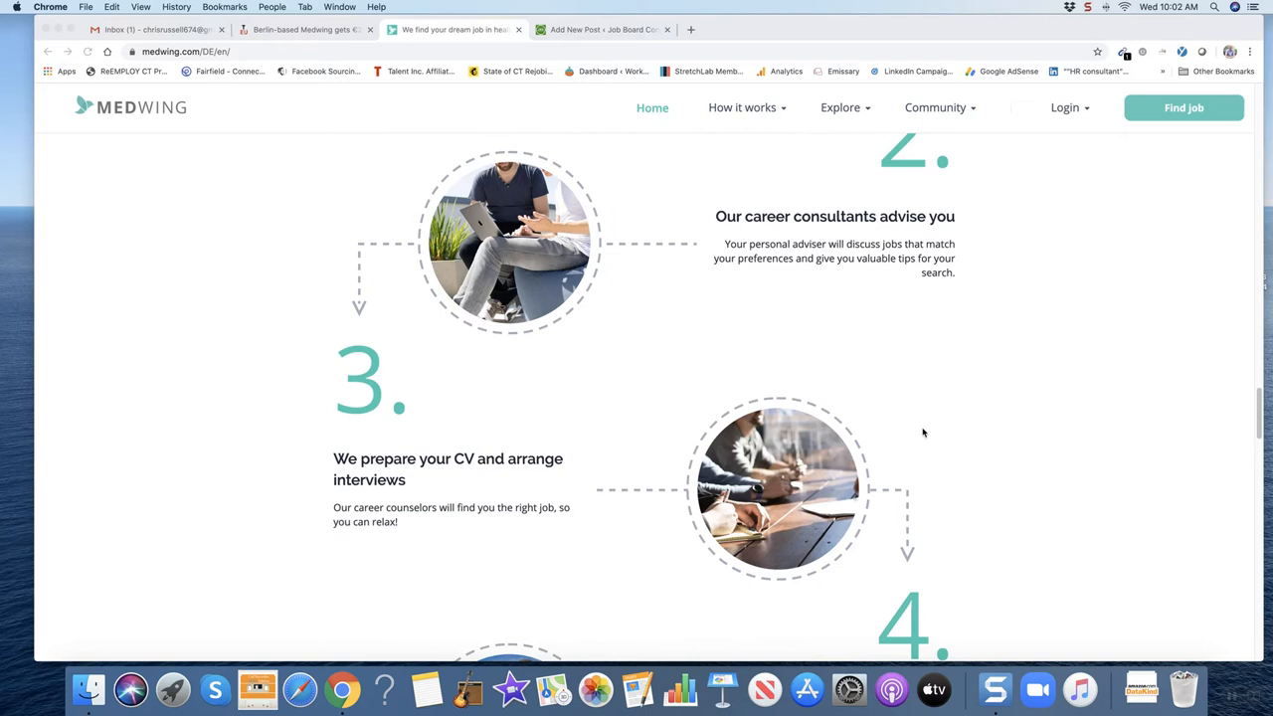
scroll(down, 3)
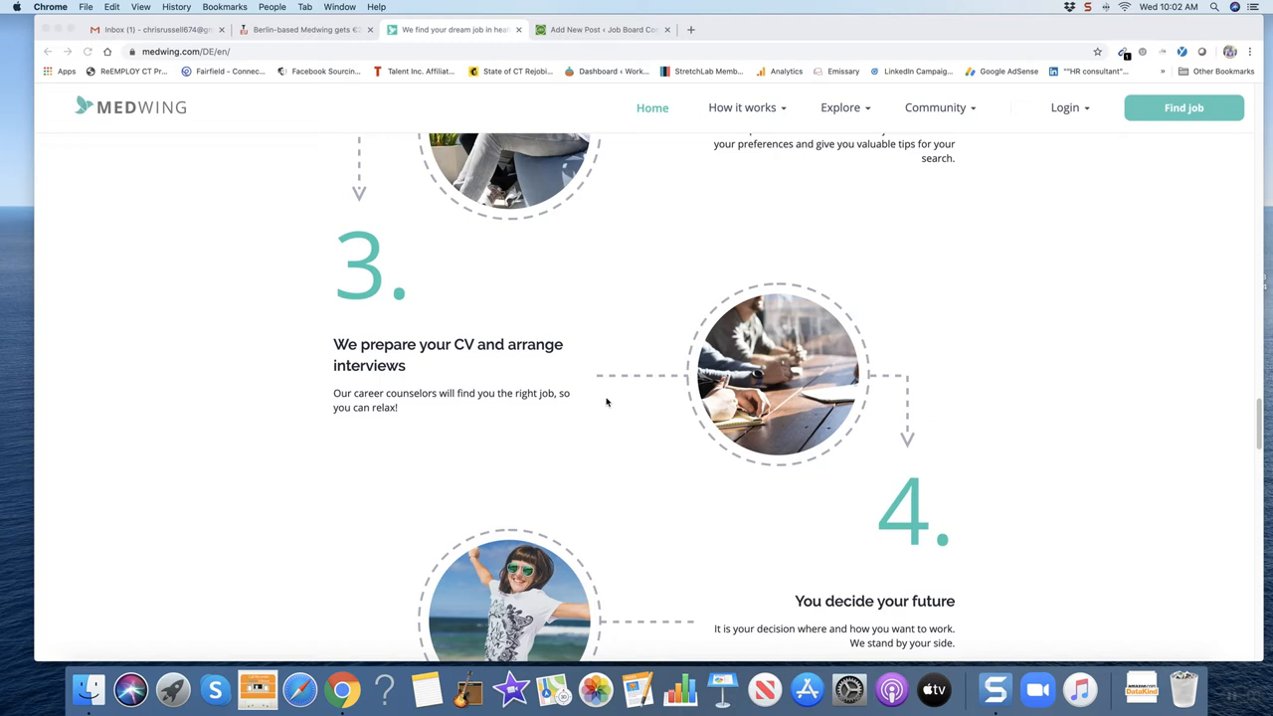
mouse_move(600, 410)
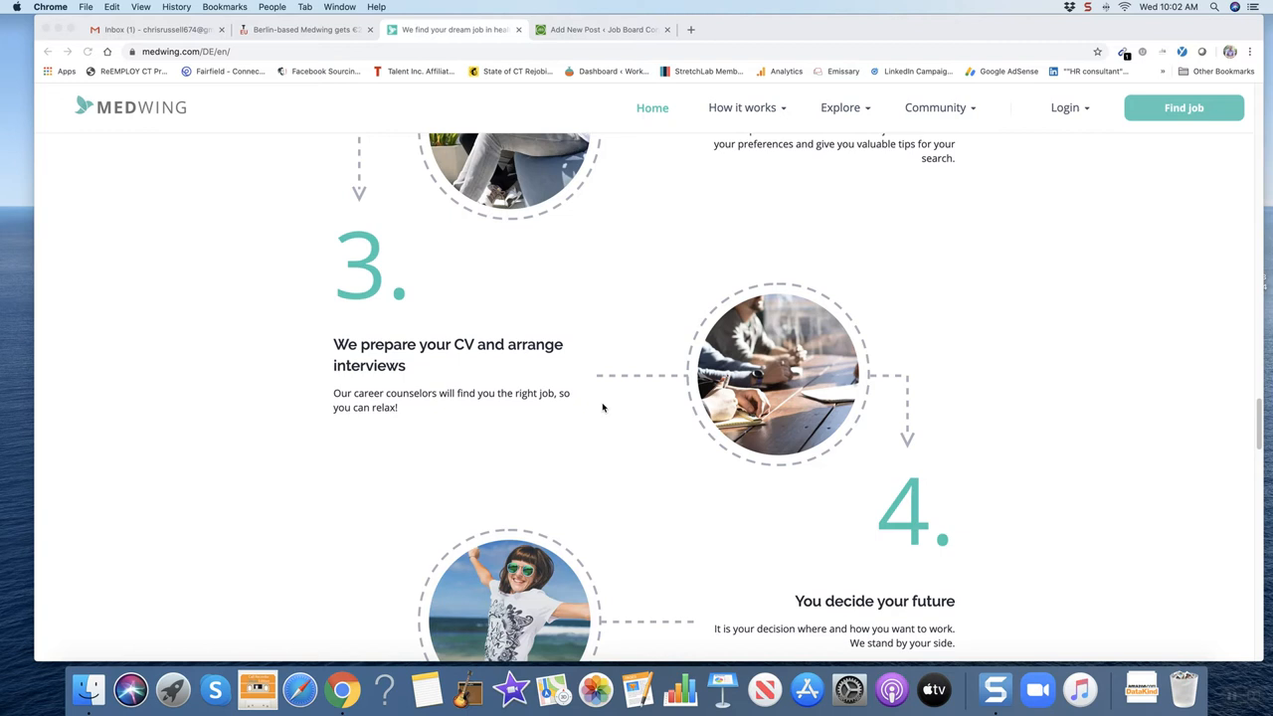
scroll(down, 3)
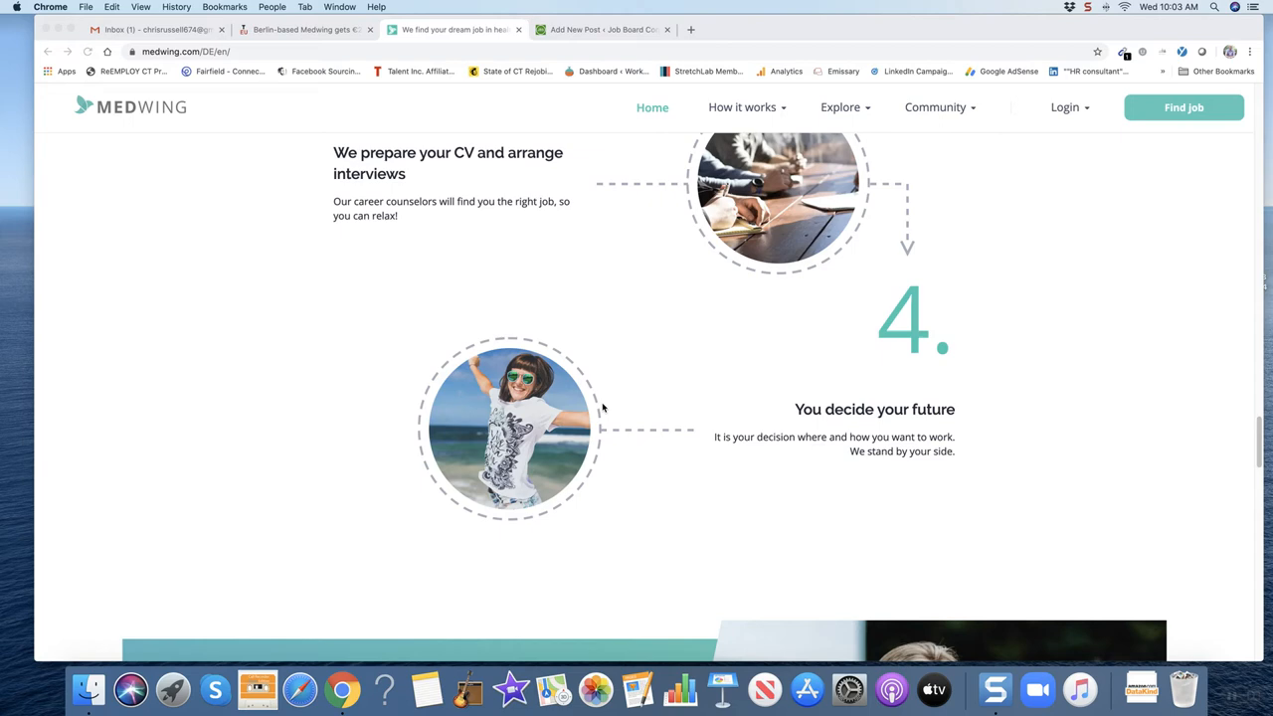
scroll(down, 3)
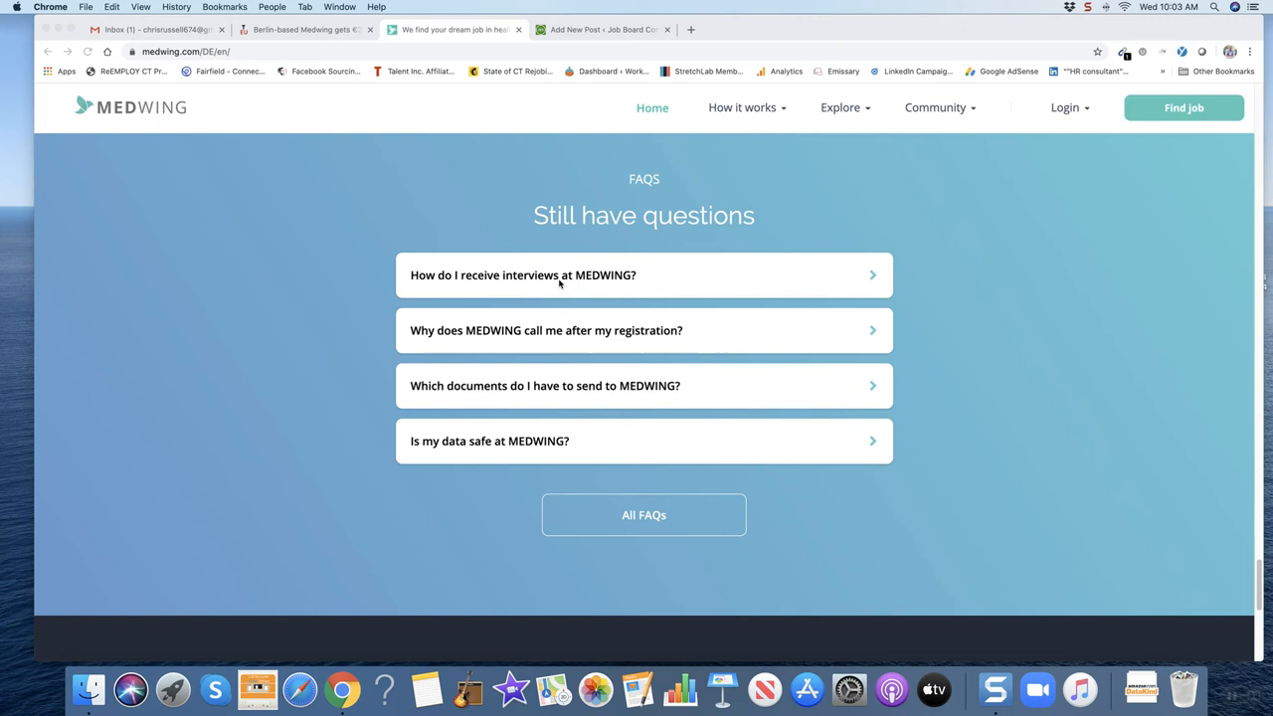
mouse_move(732, 307)
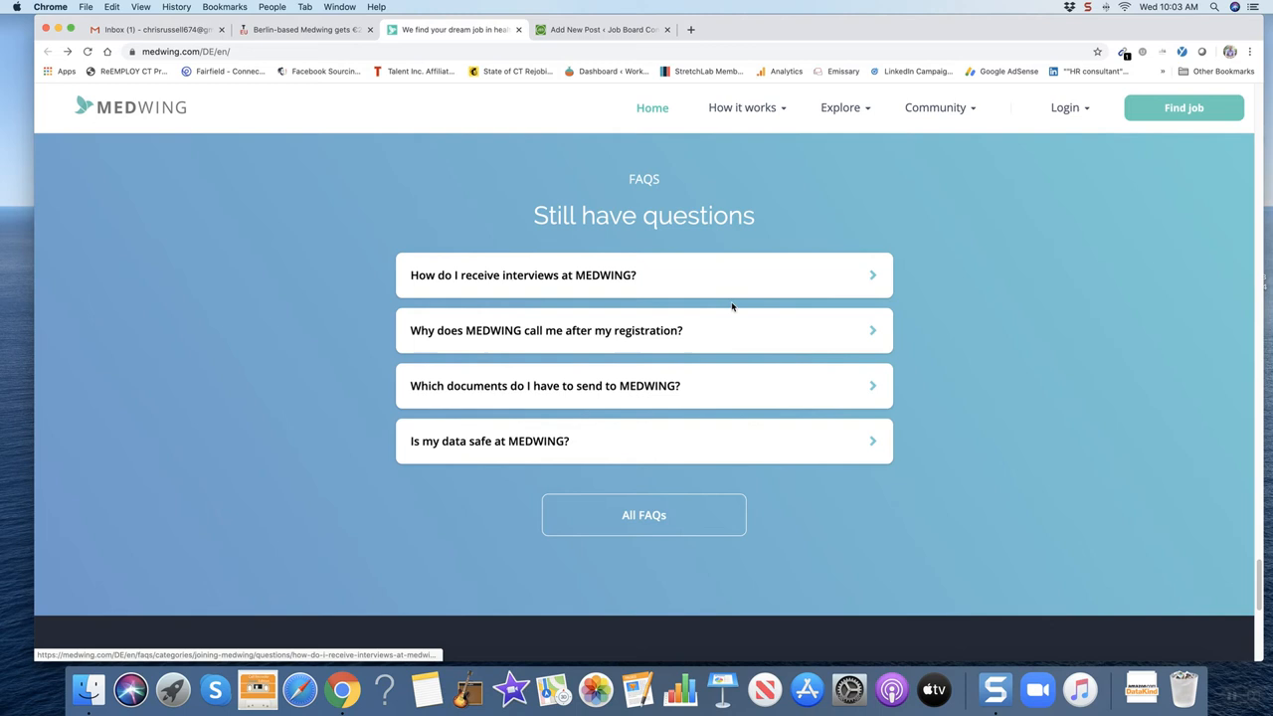
Open the 'How do I receive interviews at MEDWING?' FAQ answer
click(643, 274)
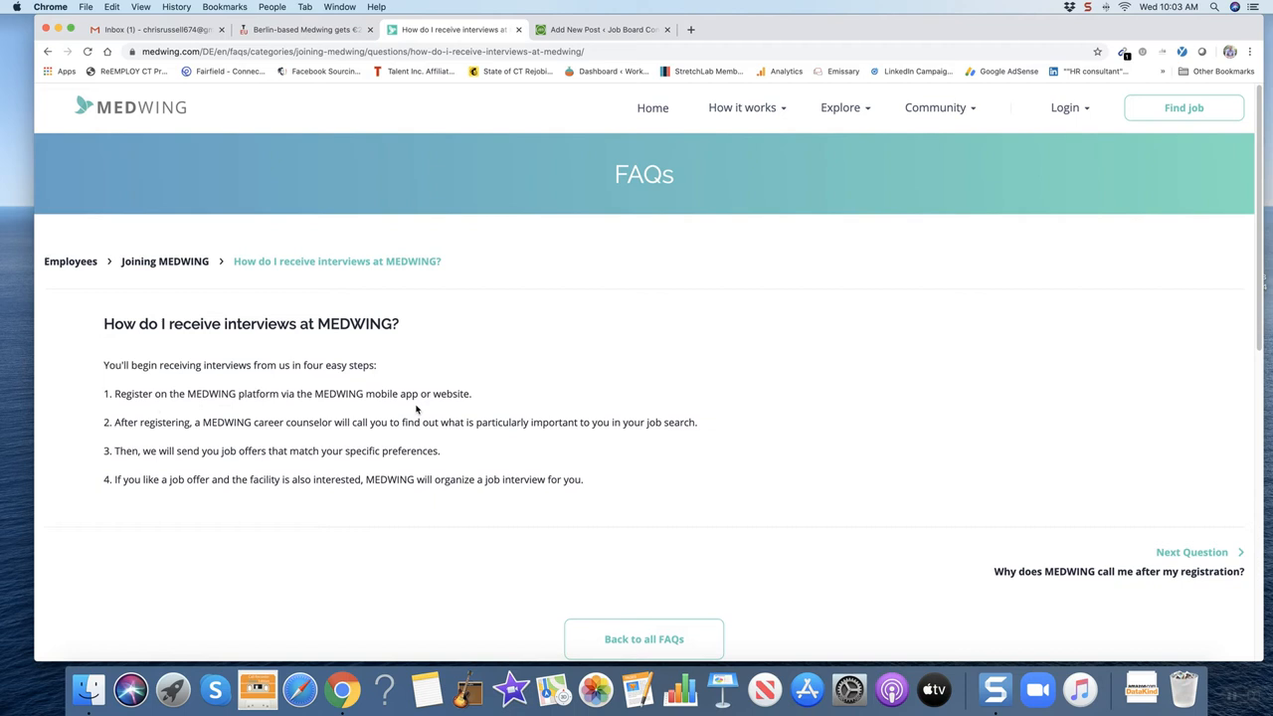
drag(335, 422, 421, 422)
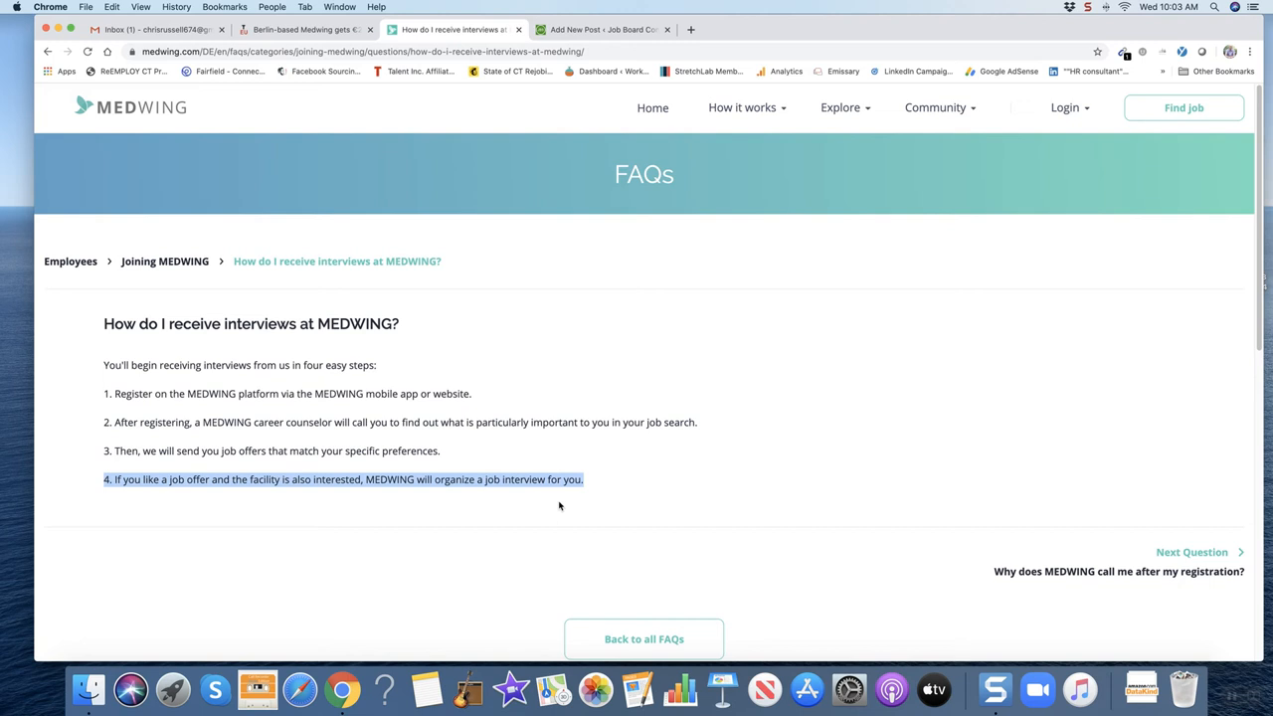
mouse_move(570, 467)
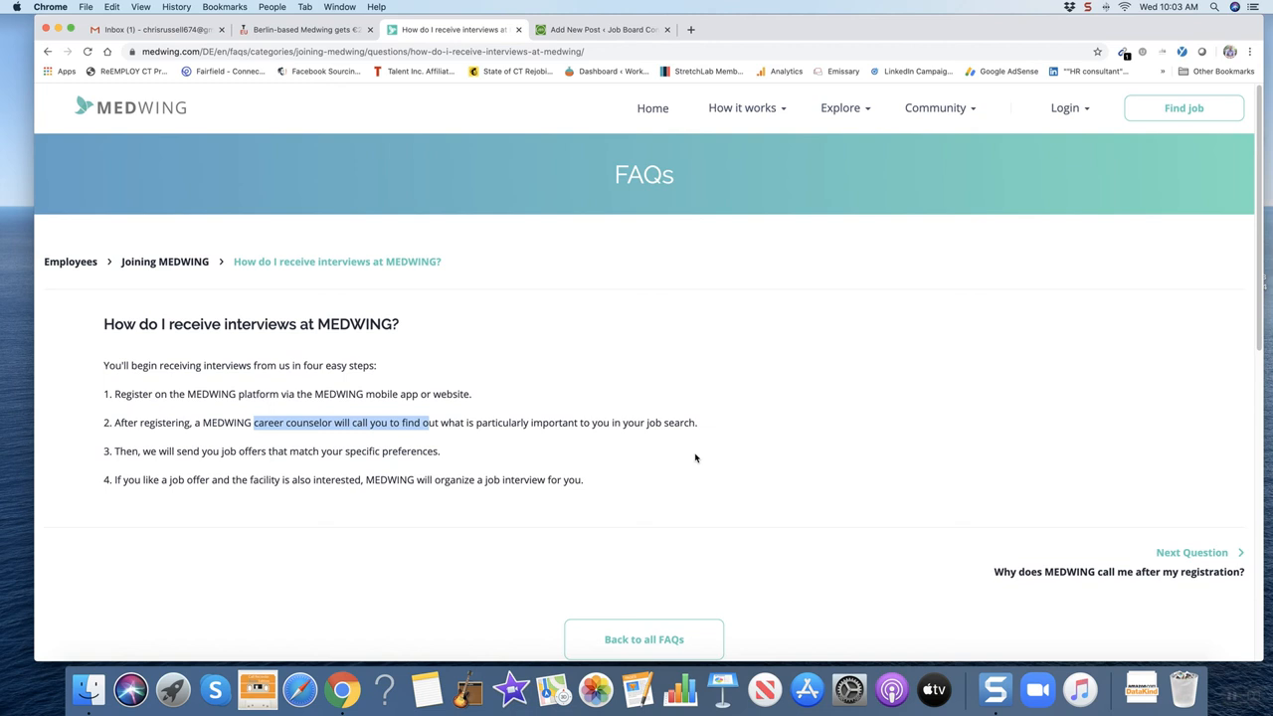
mouse_move(669, 110)
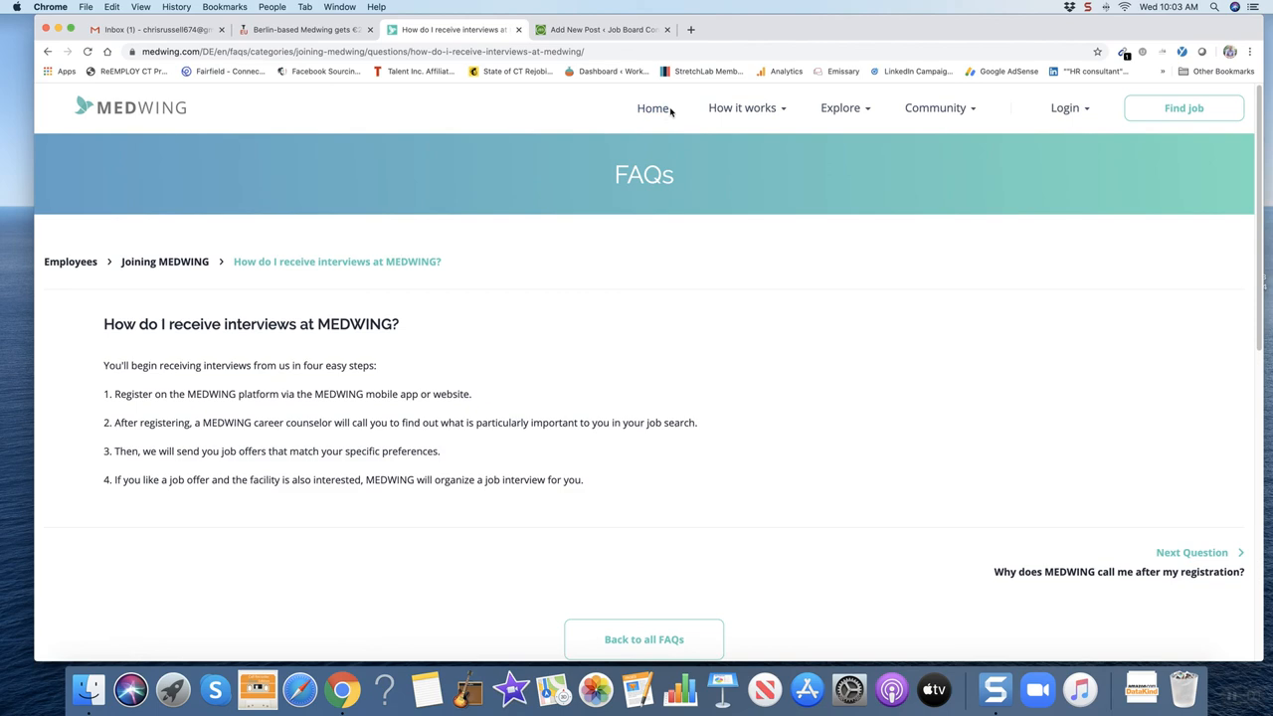
Return to the homepage via Home and scroll up to the healthcare-field question
click(652, 108)
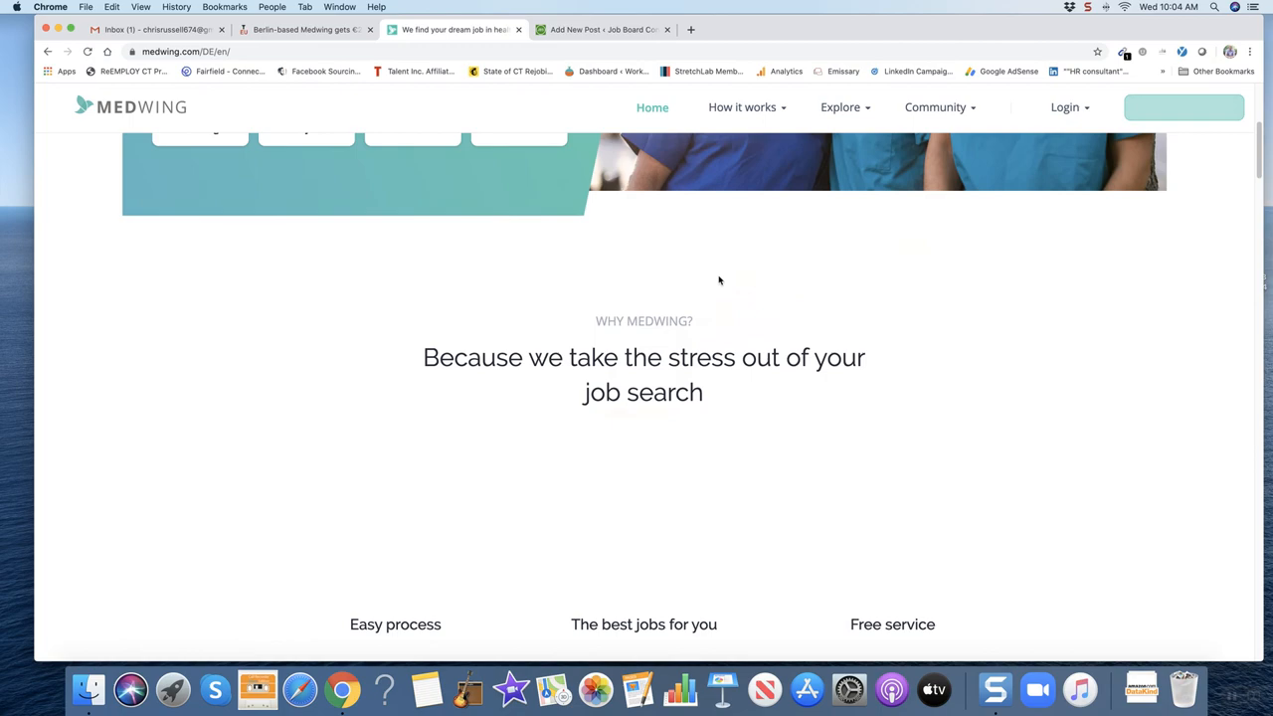
scroll(up, 3)
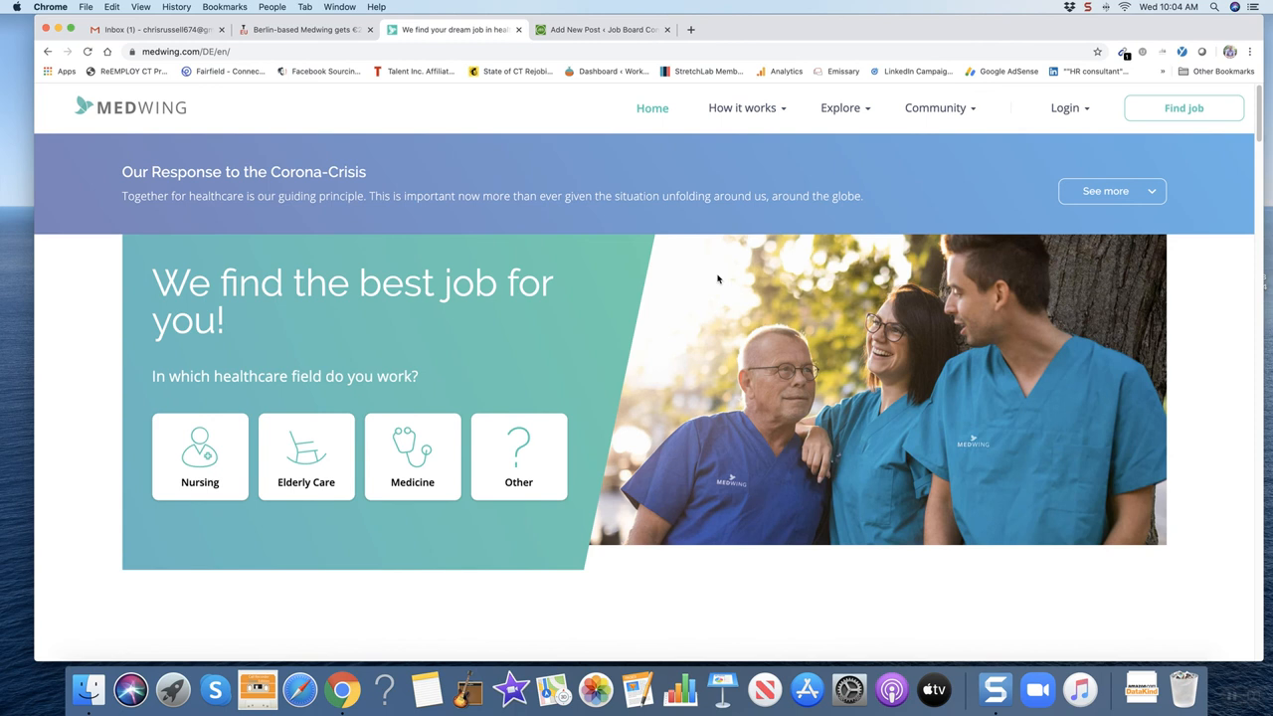